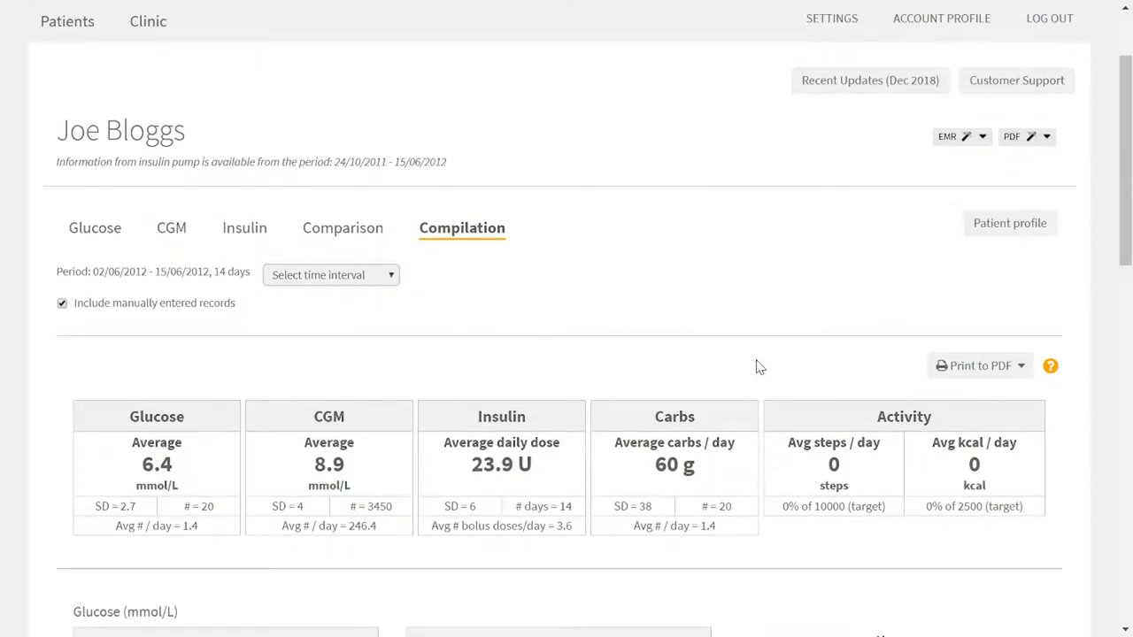
scroll("down", 3)
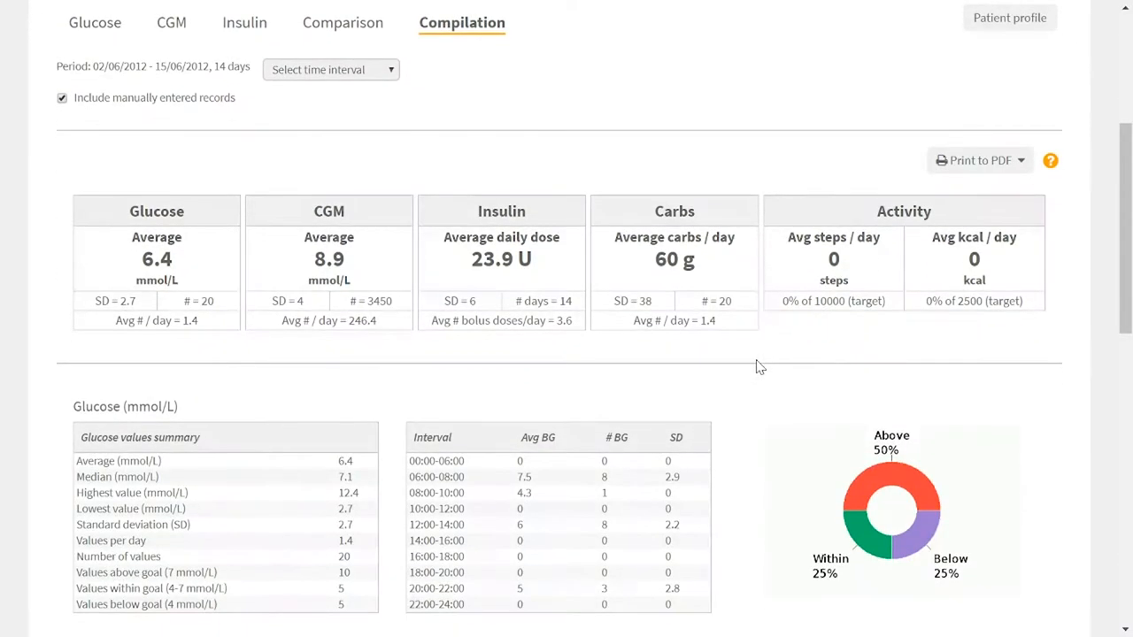
scroll("down", 3)
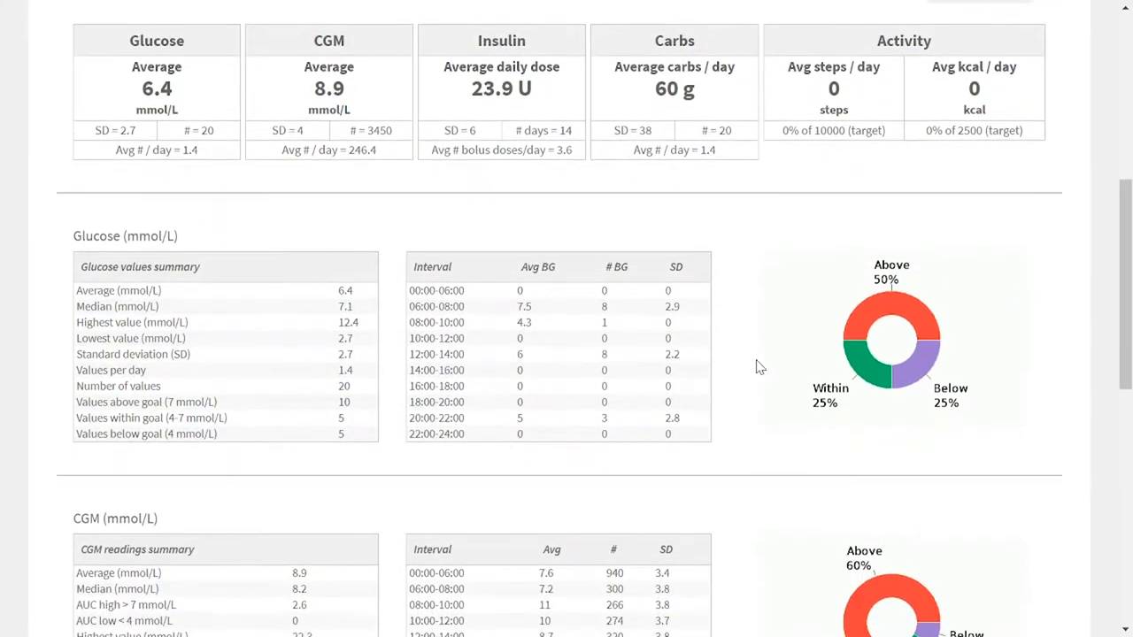
scroll("down", 3)
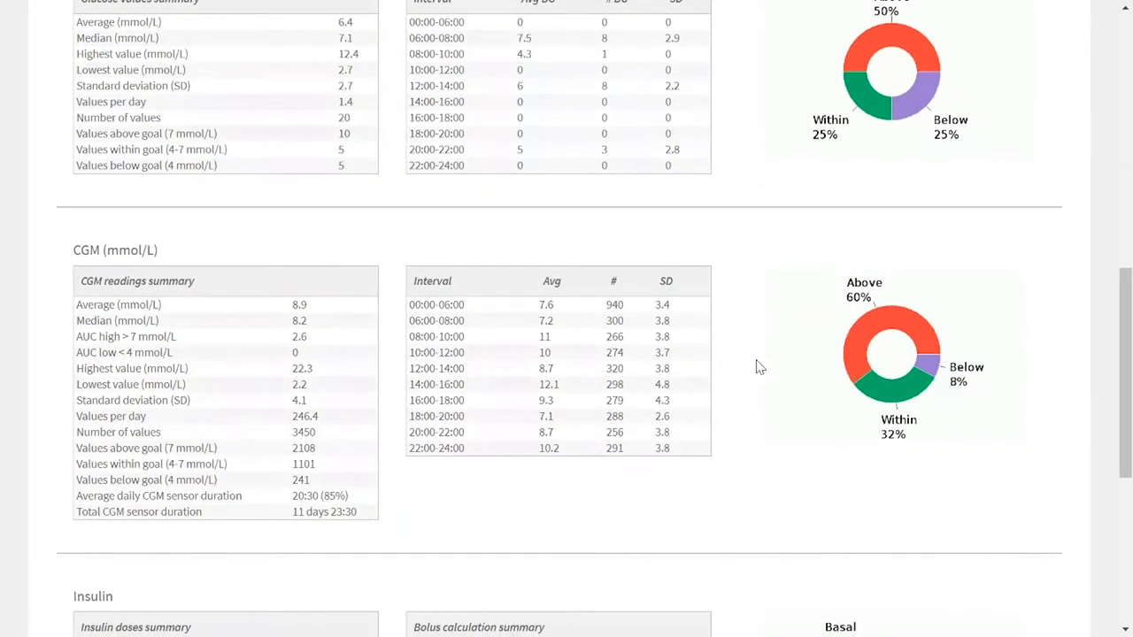
scroll("down", 3)
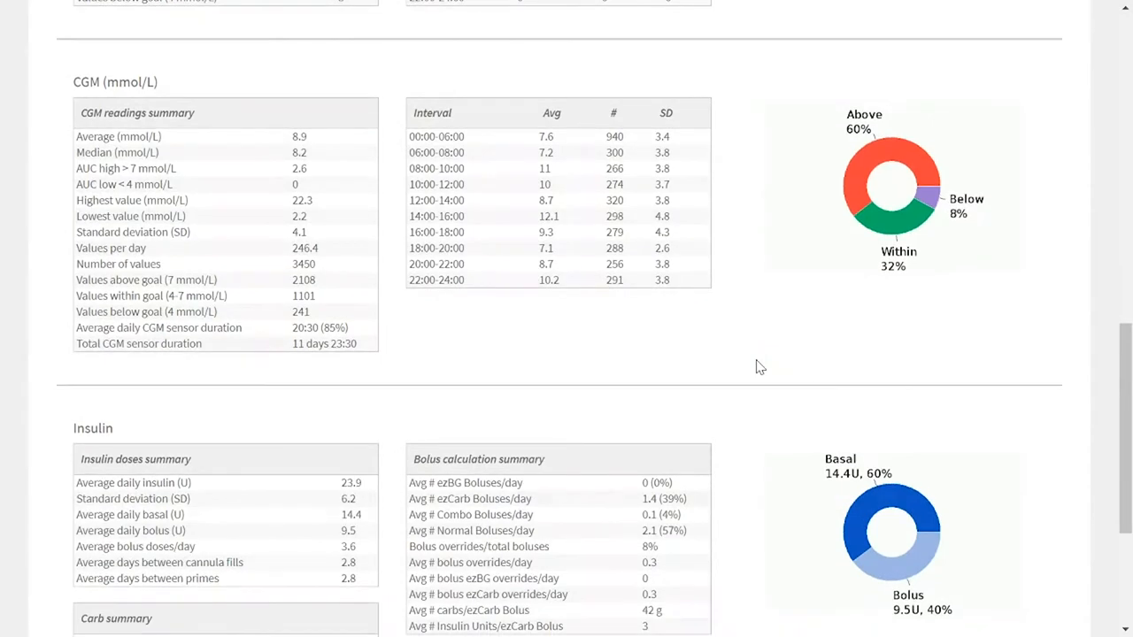
scroll("down", 3)
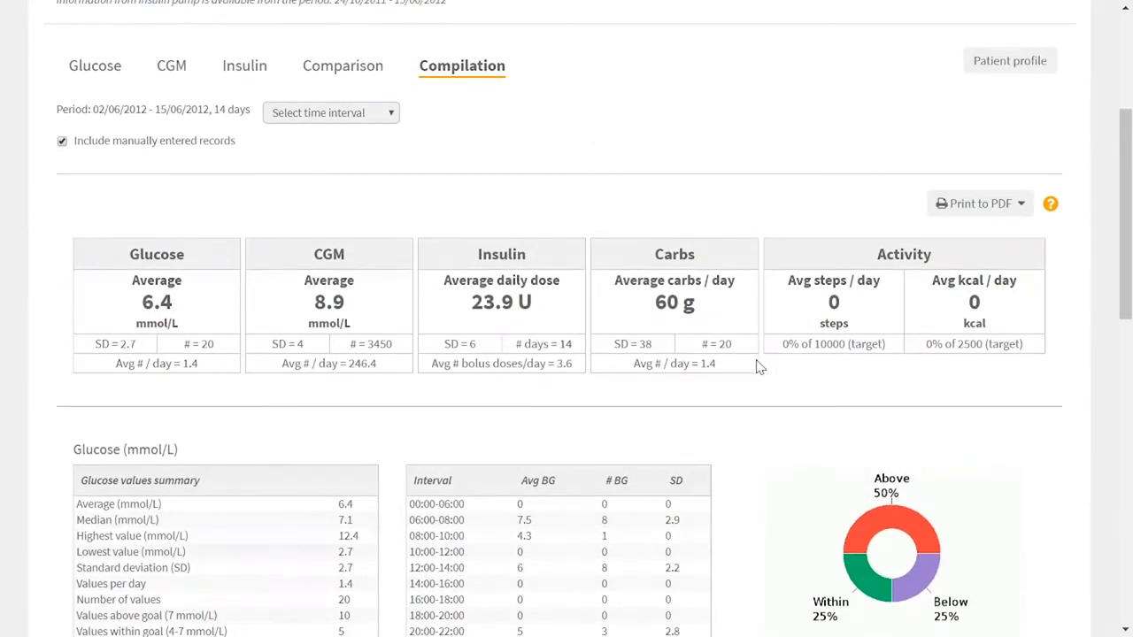
mouse_move(527, 432)
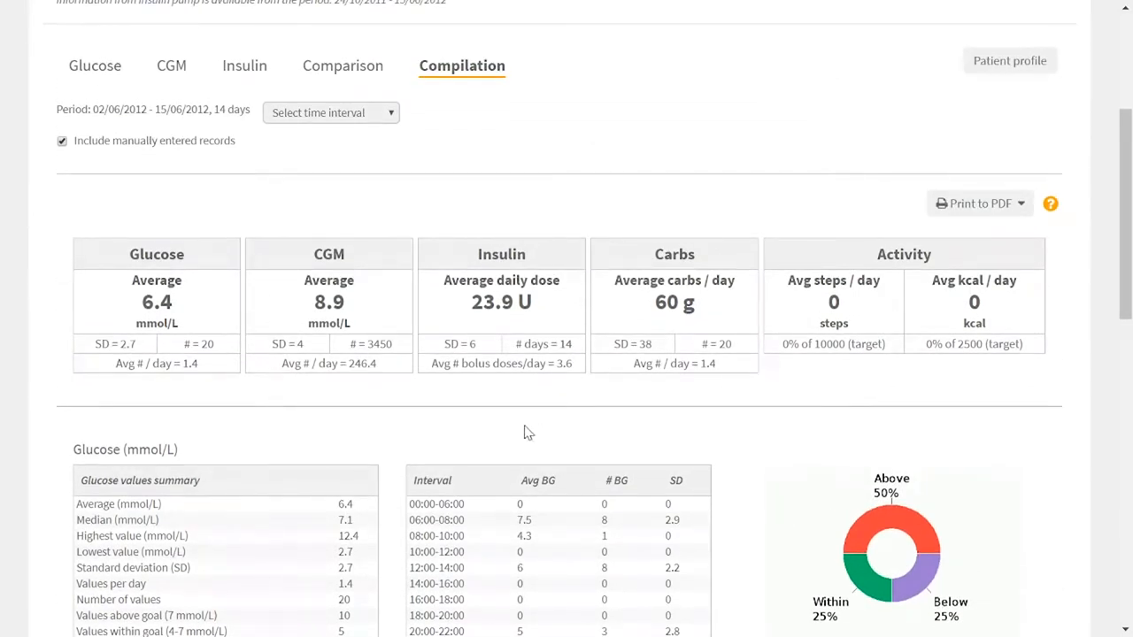
scroll("down", 3)
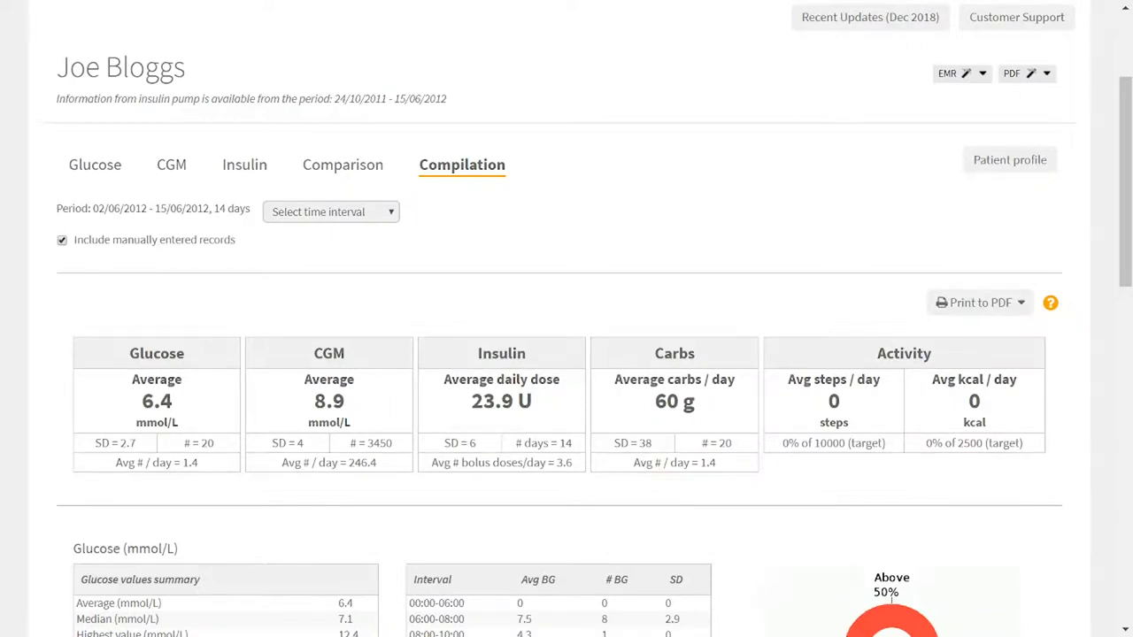
mouse_move(255, 223)
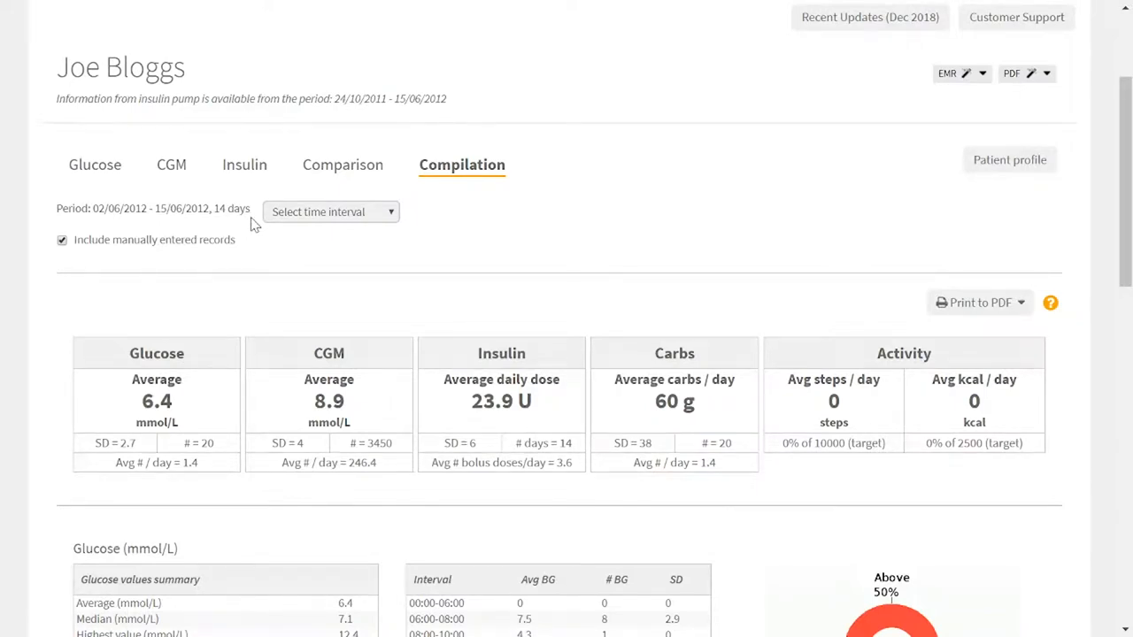
scroll("down", 3)
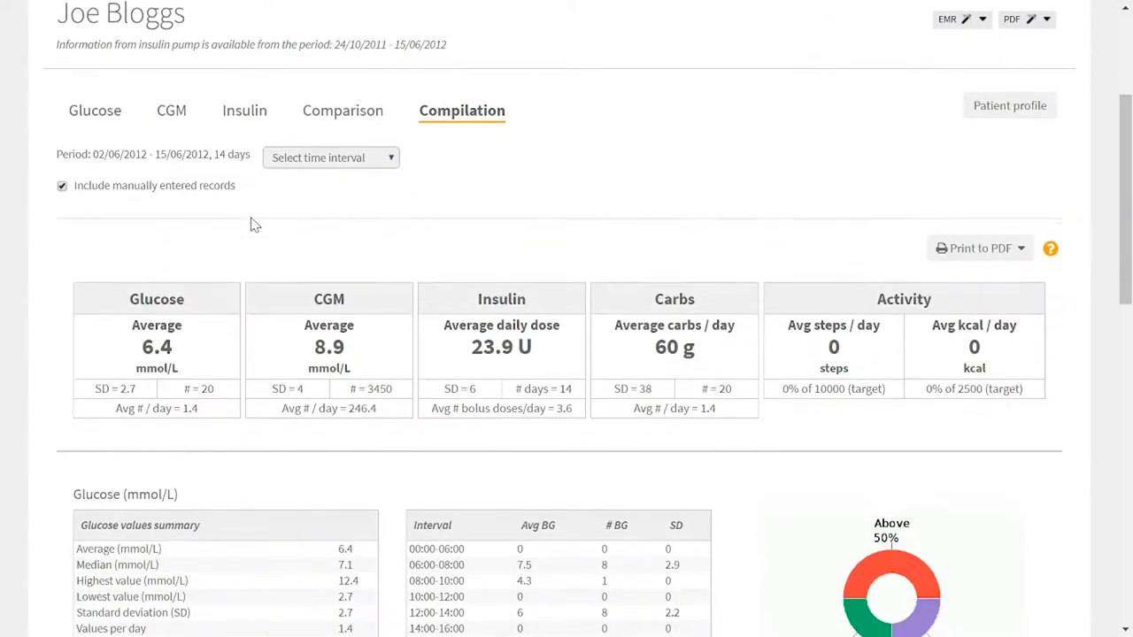
scroll("down", 3)
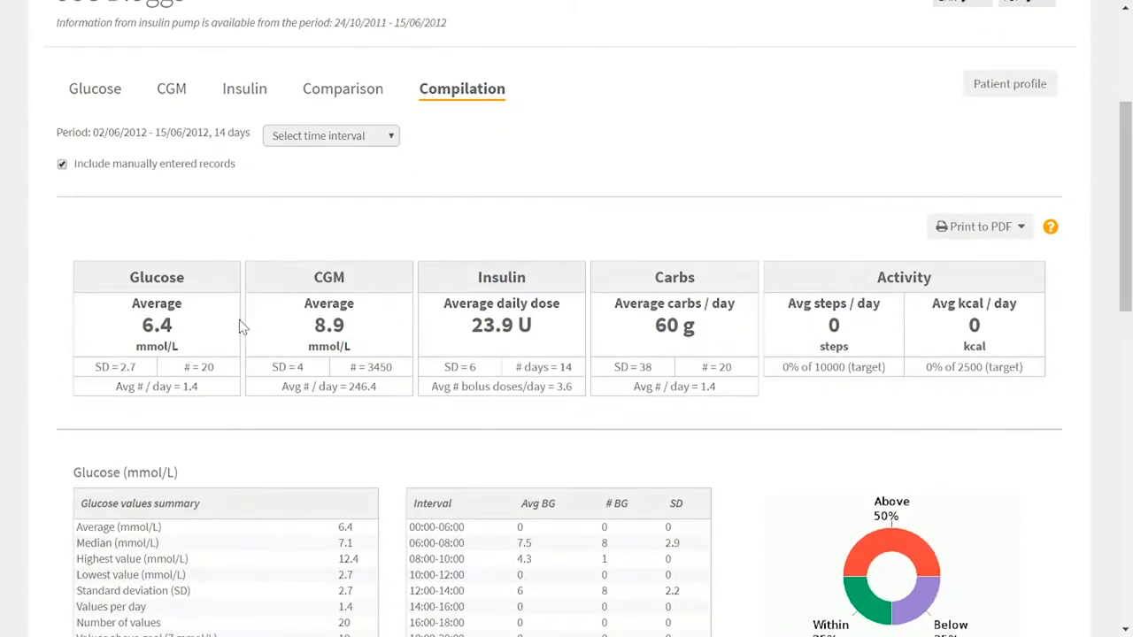
mouse_move(546, 315)
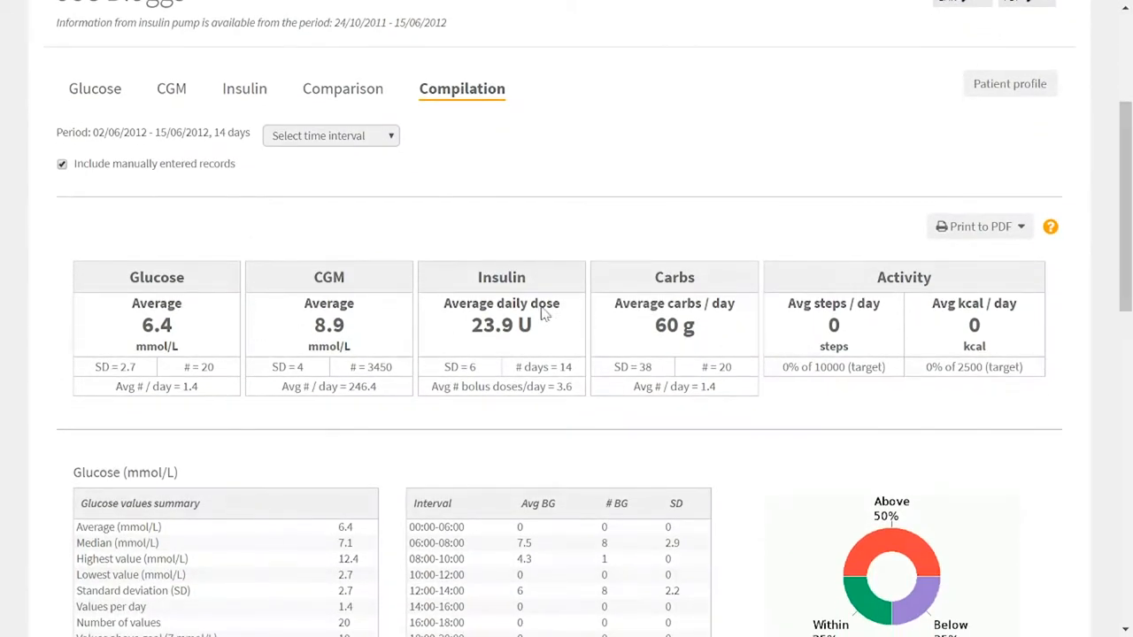
mouse_move(212, 332)
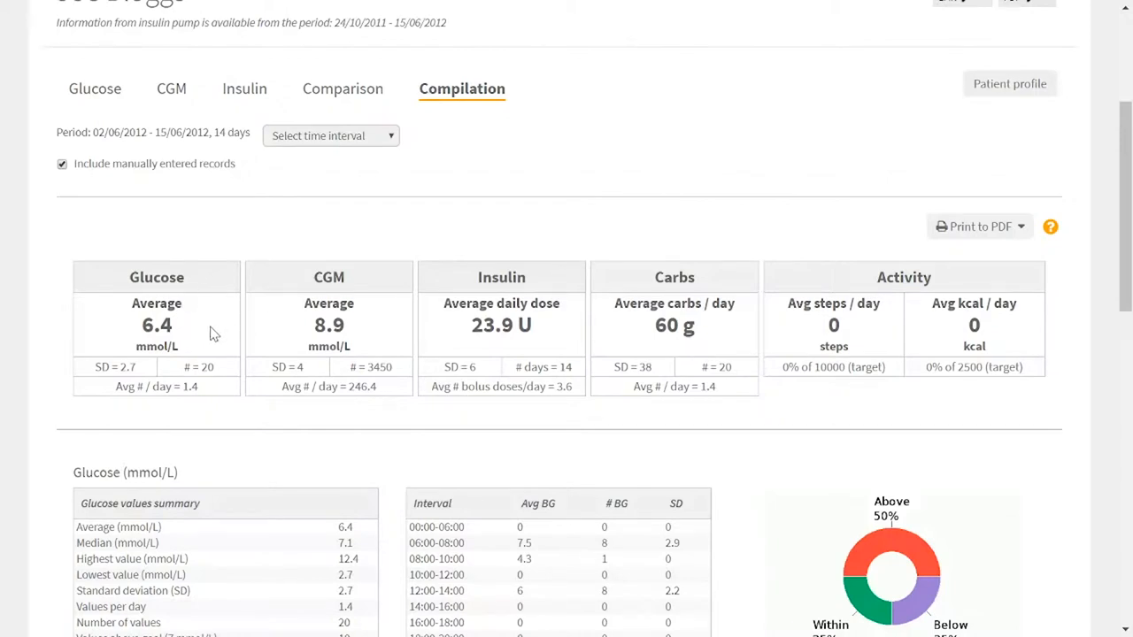
mouse_move(246, 375)
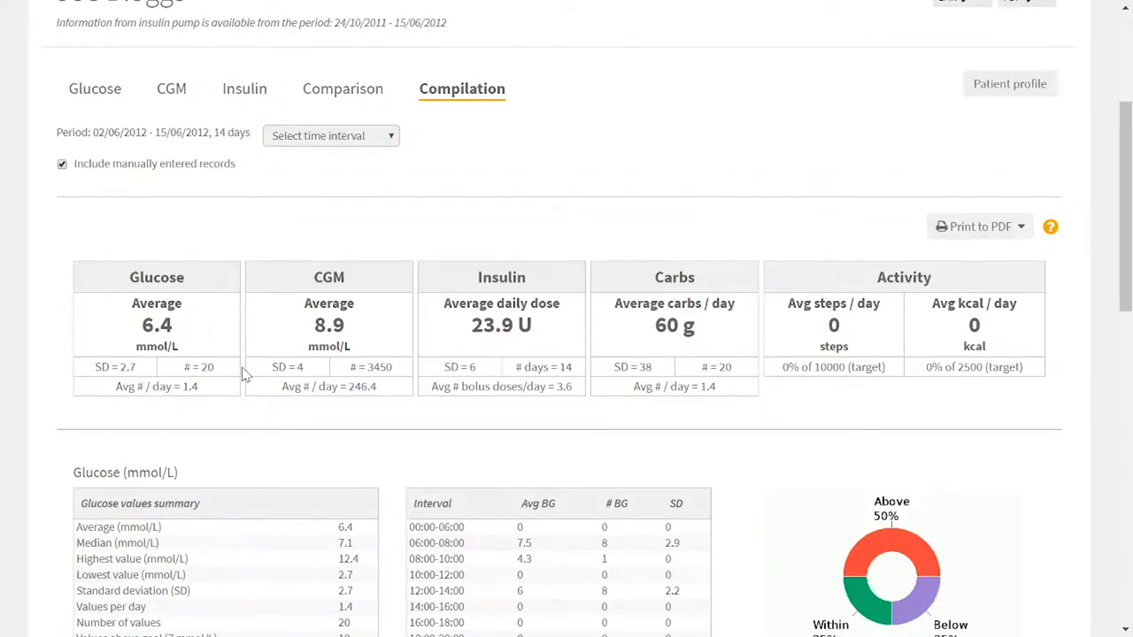
mouse_move(237, 375)
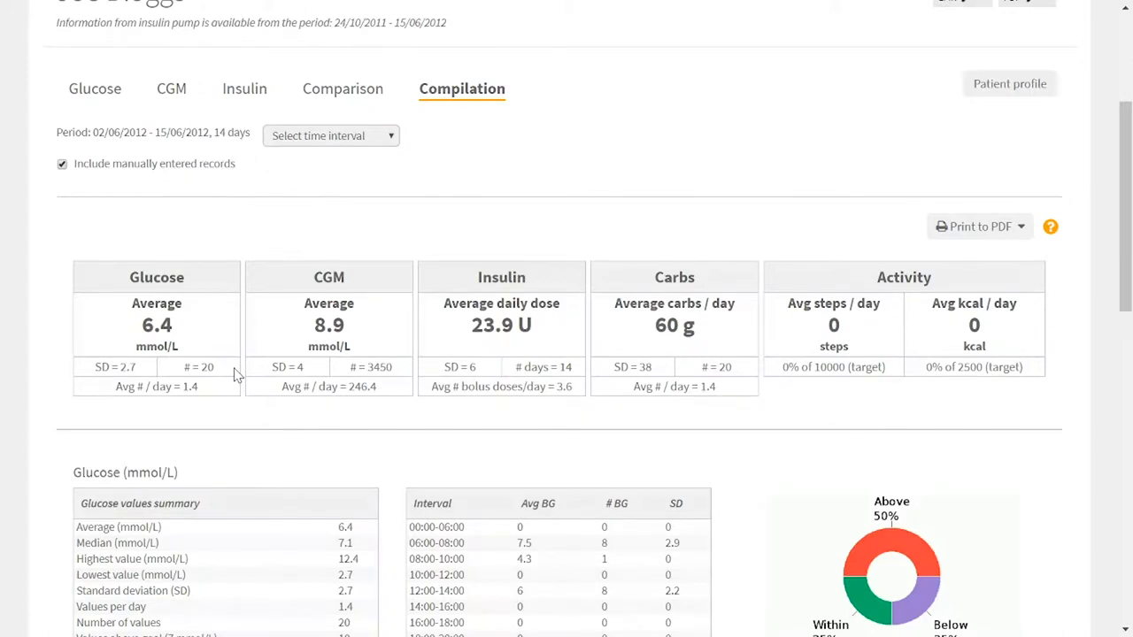
mouse_move(232, 365)
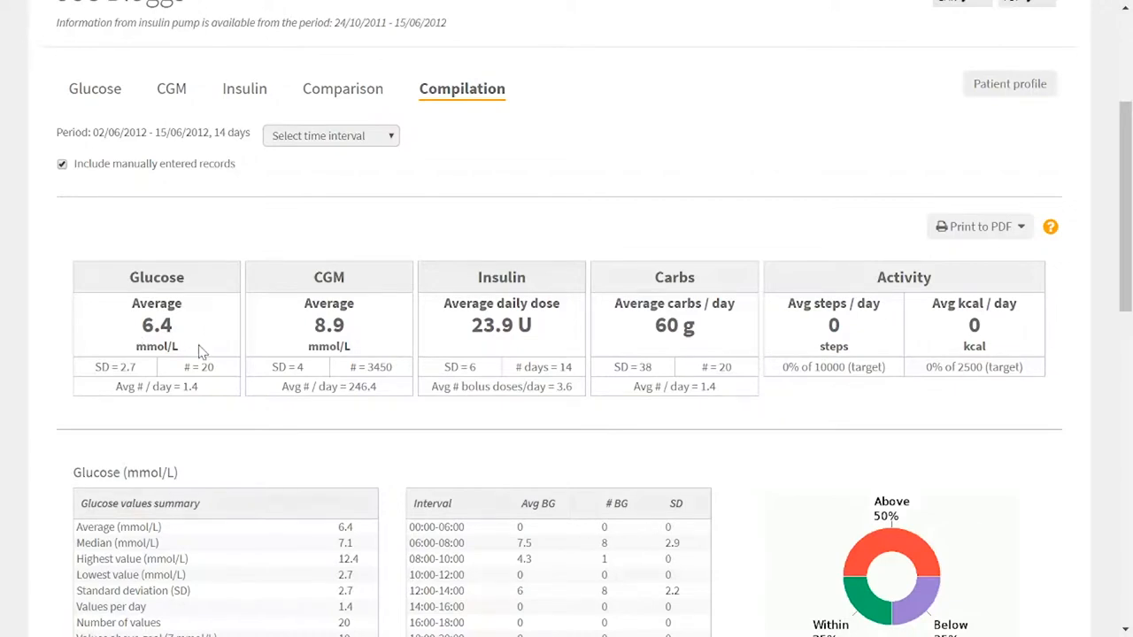
mouse_move(219, 344)
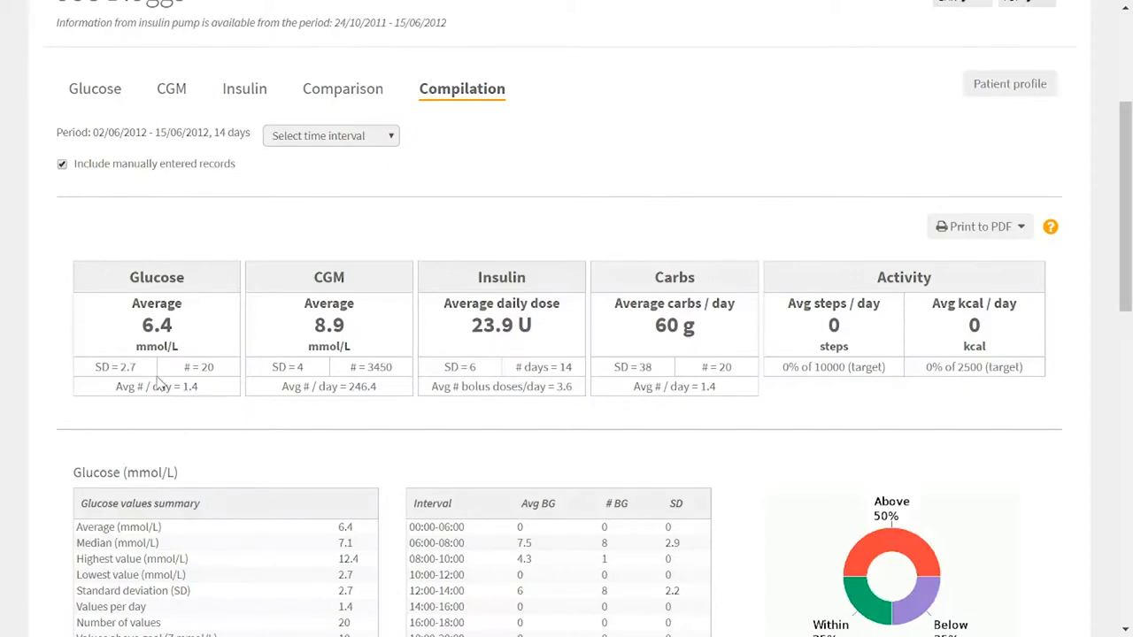
mouse_move(156, 375)
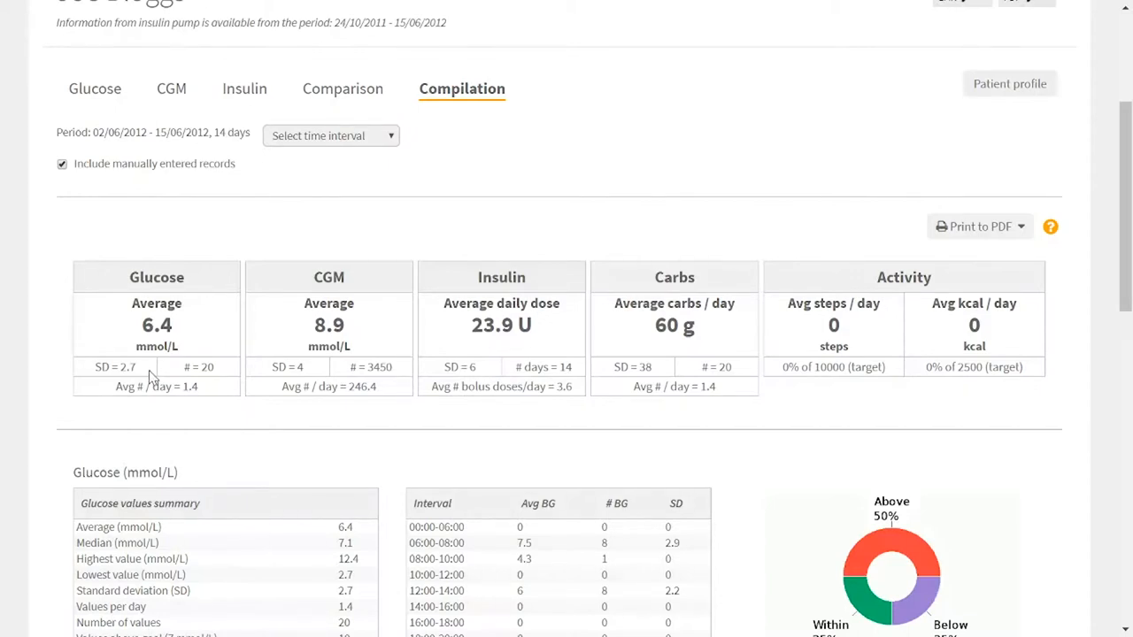
double_click(115, 366)
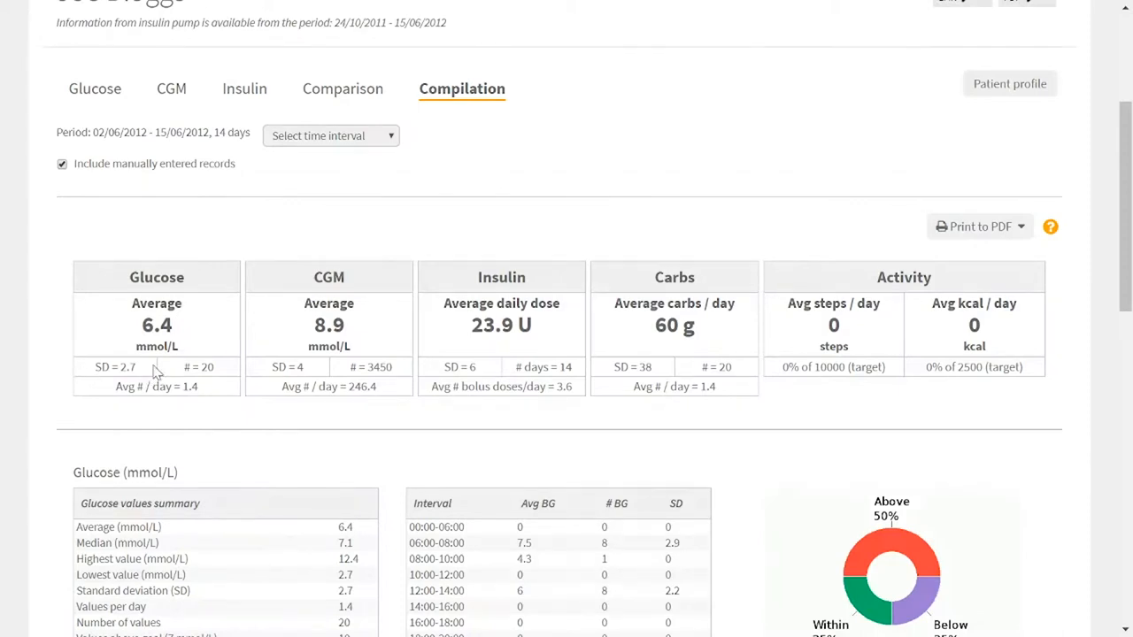
double_click(114, 367)
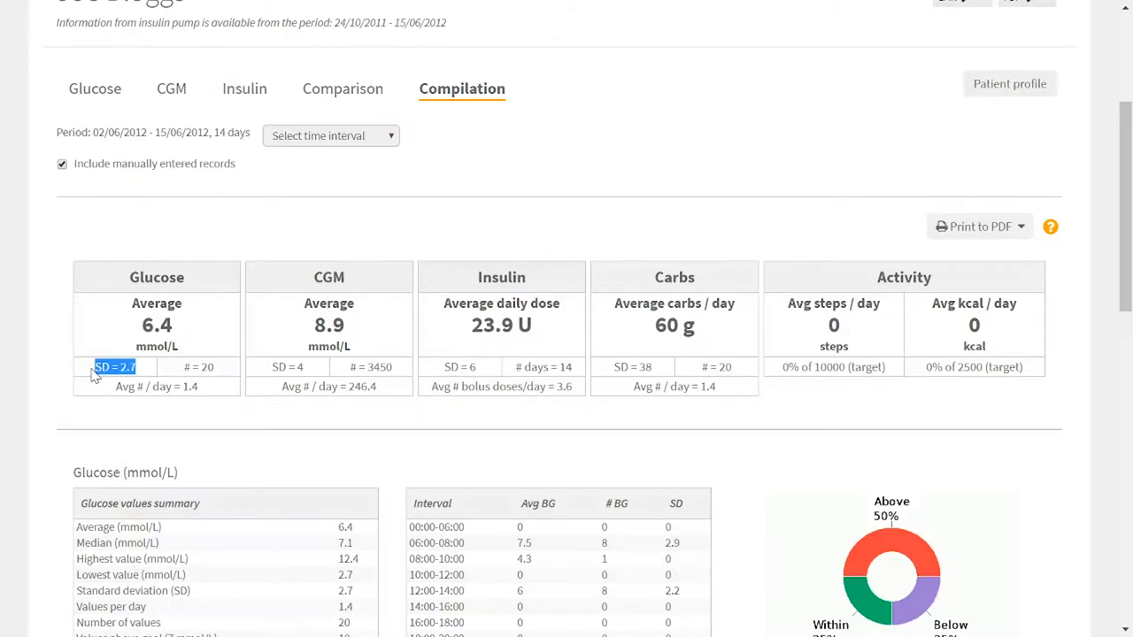
mouse_move(209, 347)
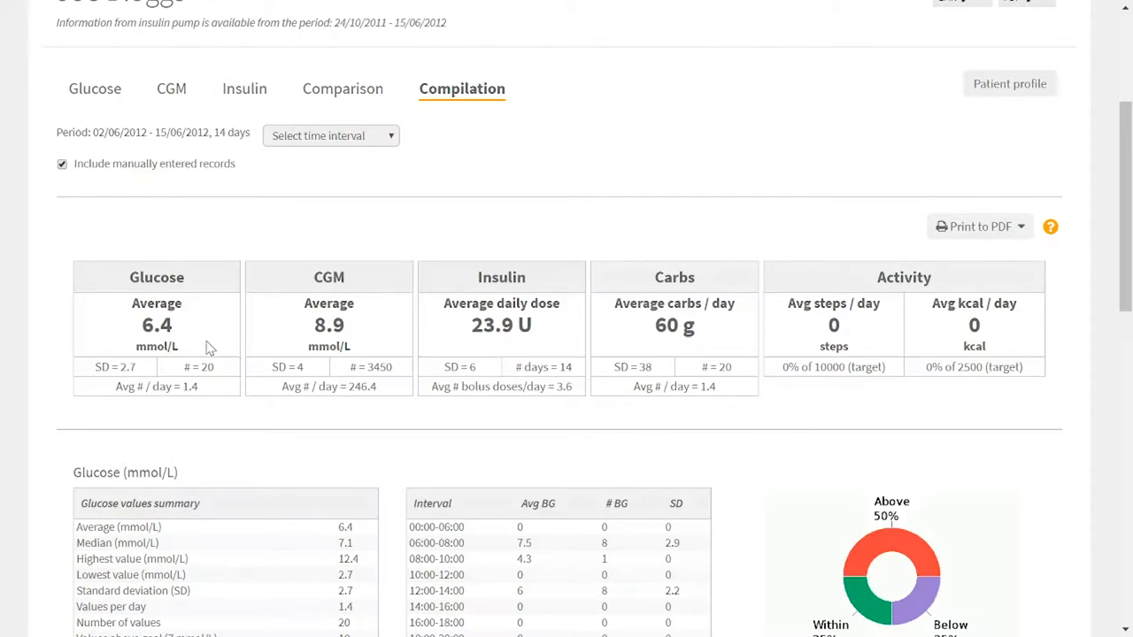
mouse_move(220, 372)
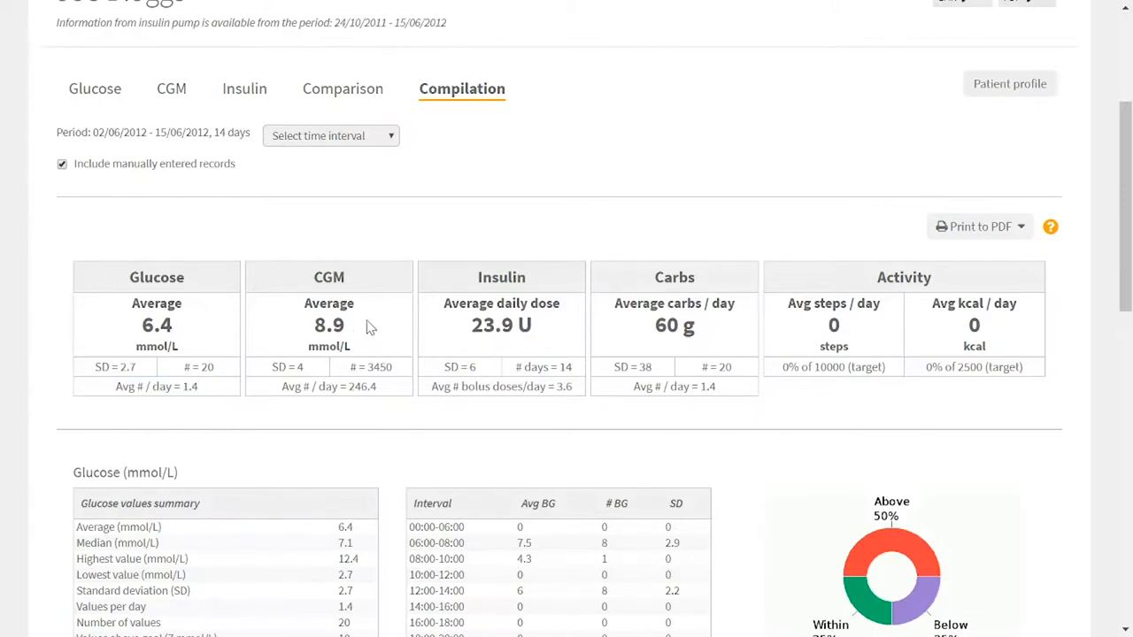
mouse_move(396, 372)
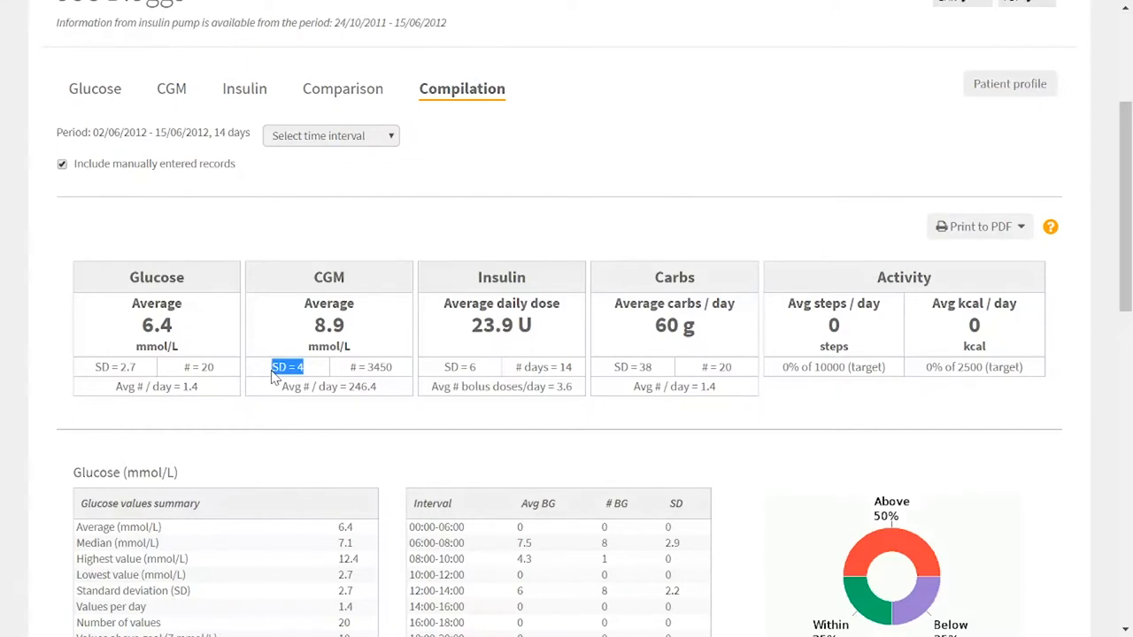
mouse_move(396, 398)
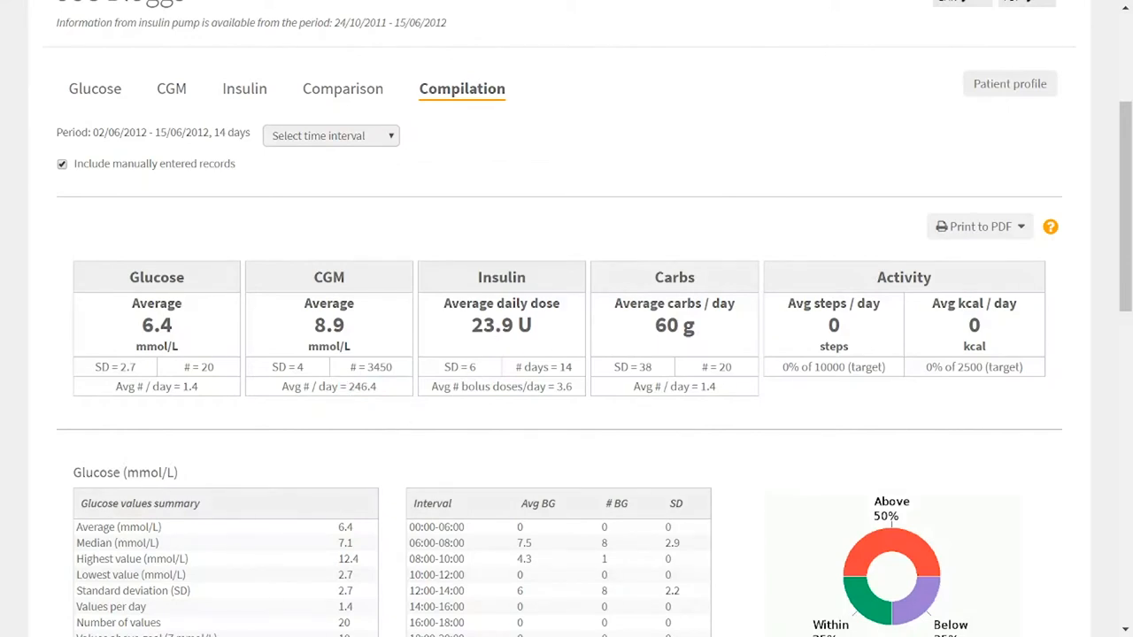
mouse_move(641, 363)
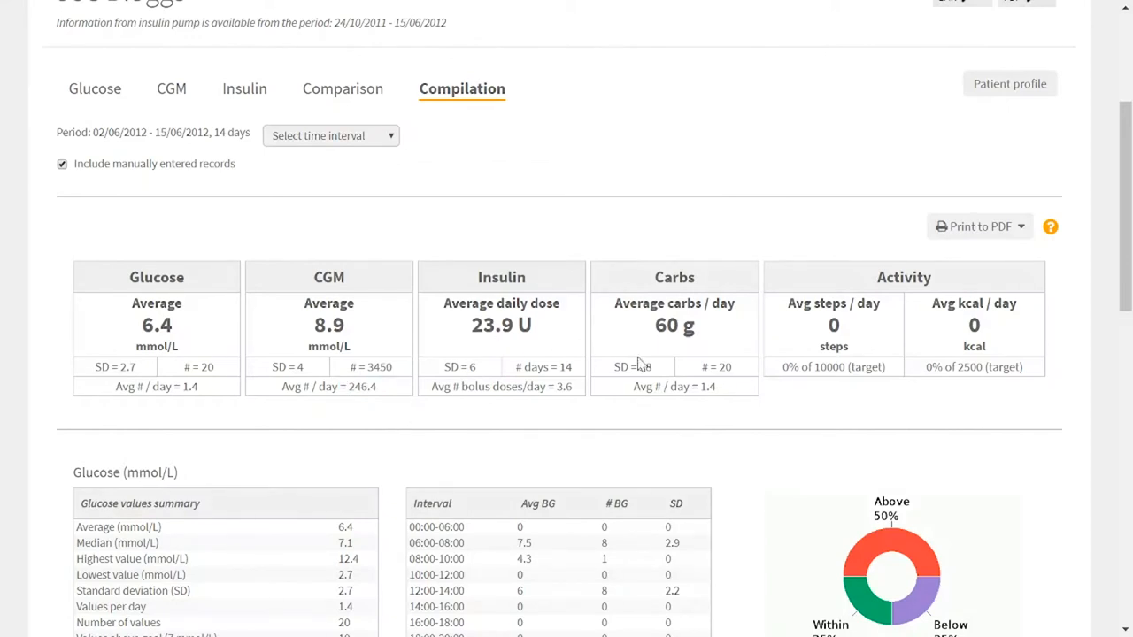
mouse_move(567, 411)
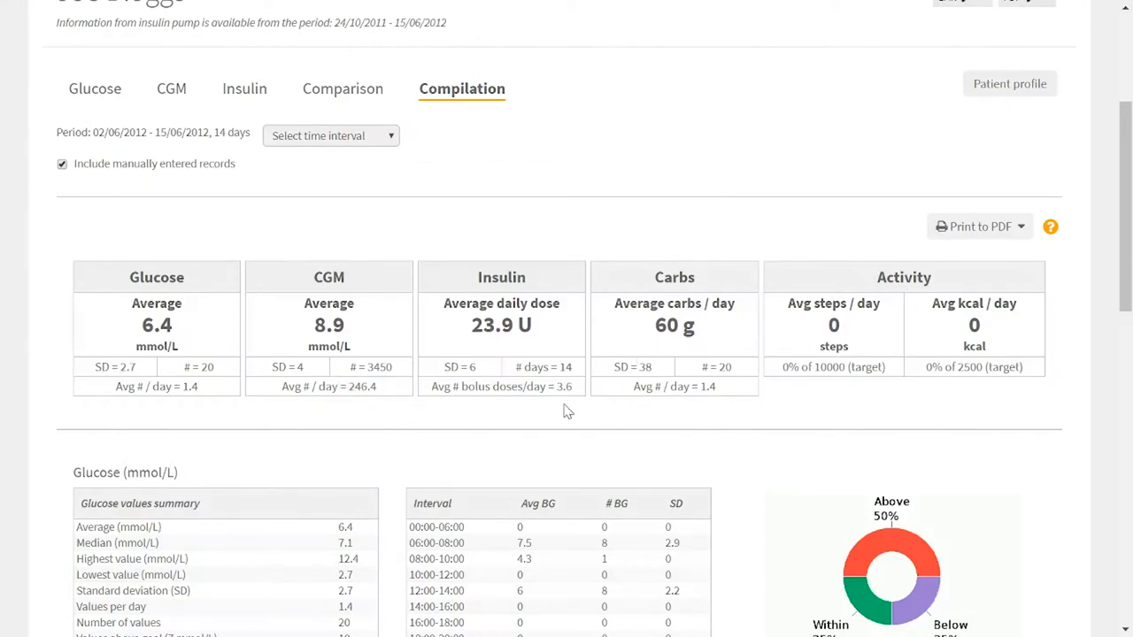
mouse_move(552, 327)
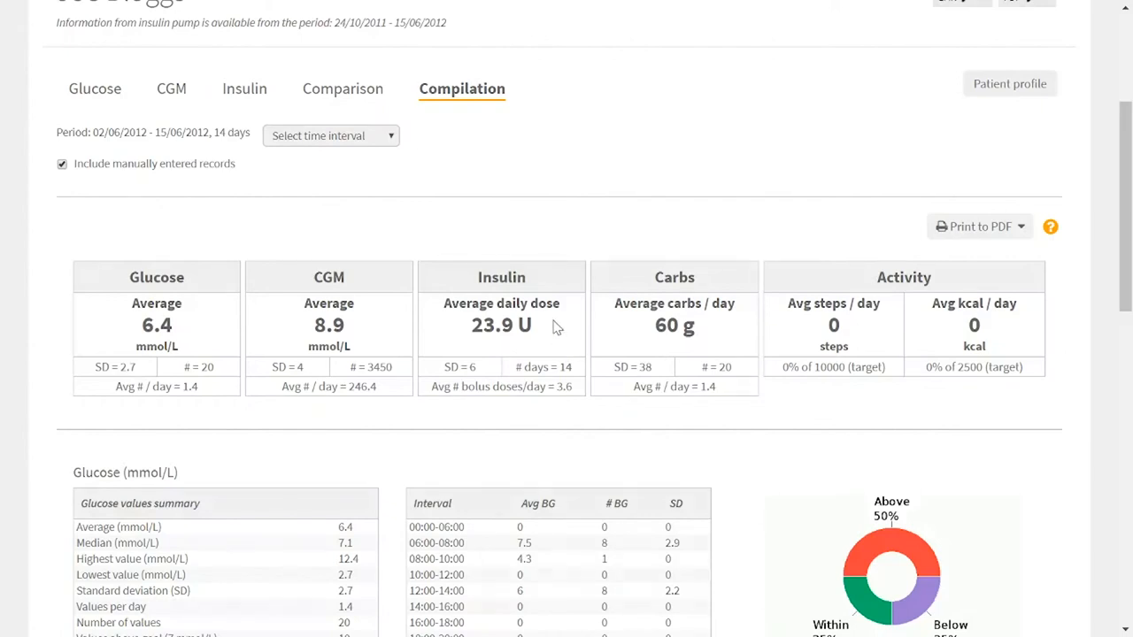
mouse_move(627, 237)
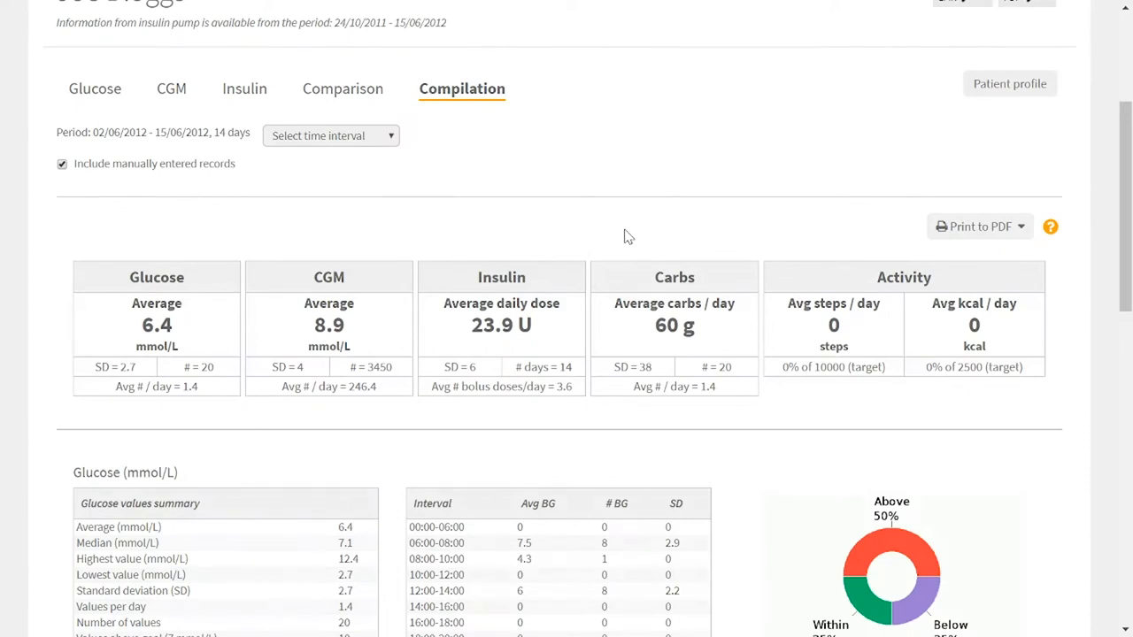
mouse_move(541, 354)
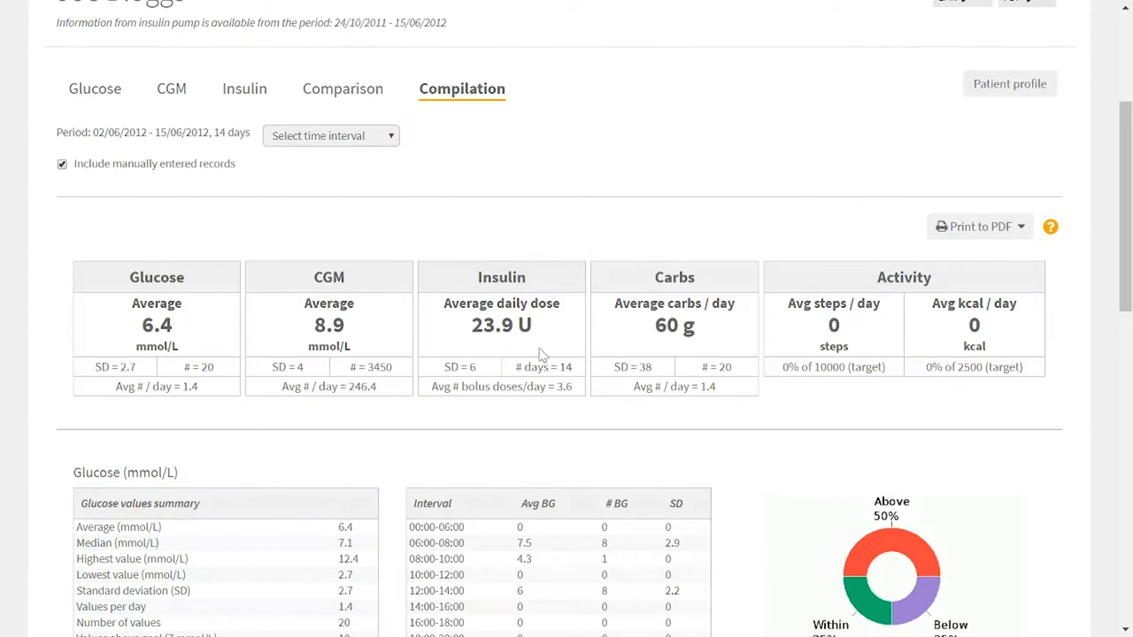
mouse_move(595, 407)
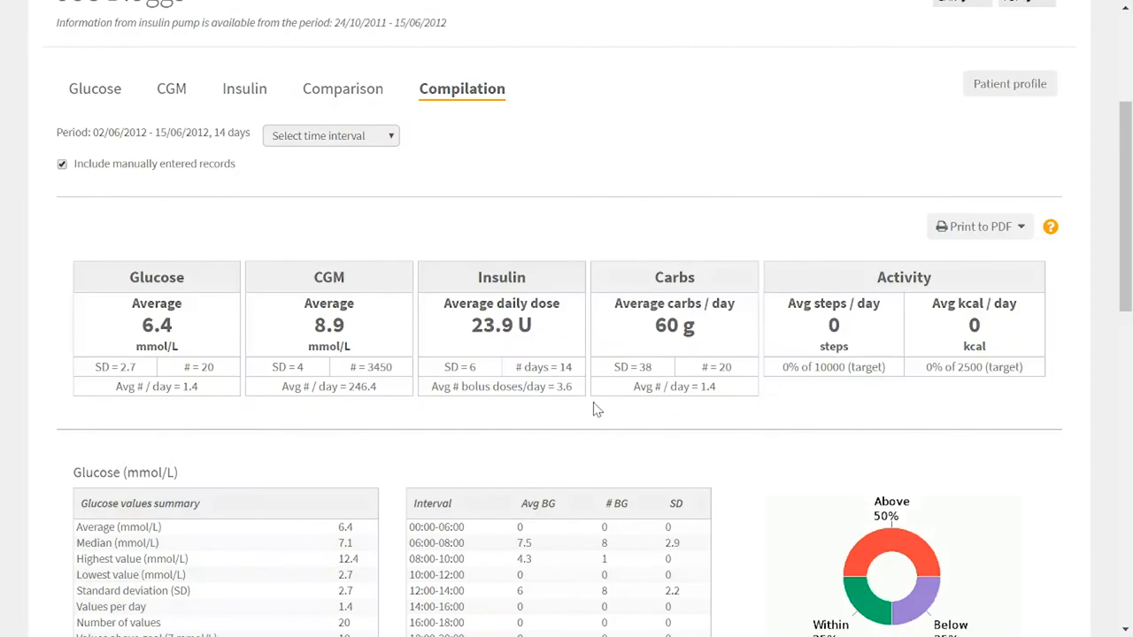